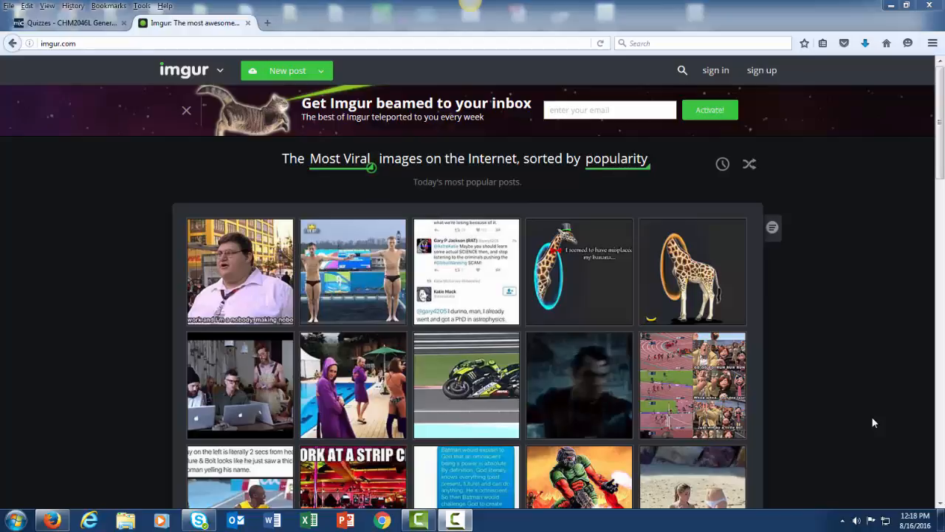
mouse_move(337, 109)
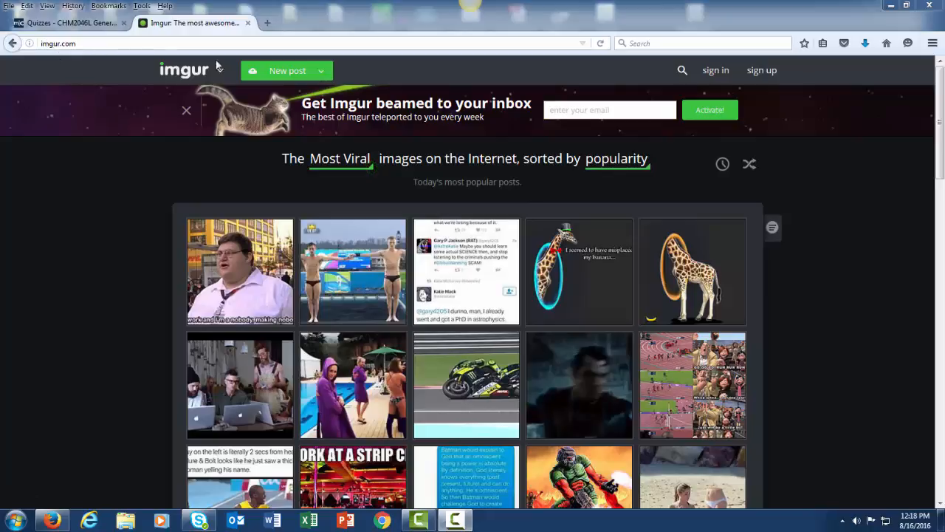
Reveal Imgur's New post options: Upload Images, Video to GIF, Make a Meme.
click(320, 71)
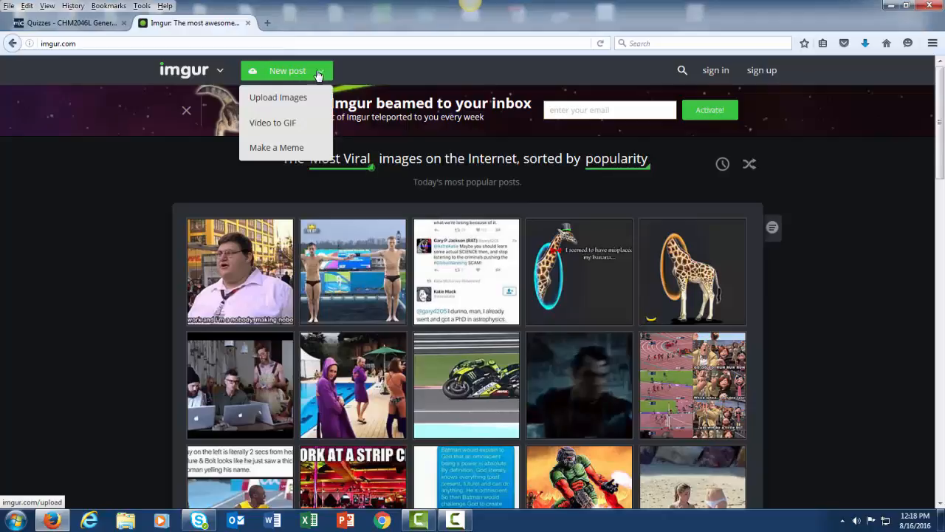
Upload the stick-figure photo via Upload Images and reveal the uploaded image's options.
click(277, 98)
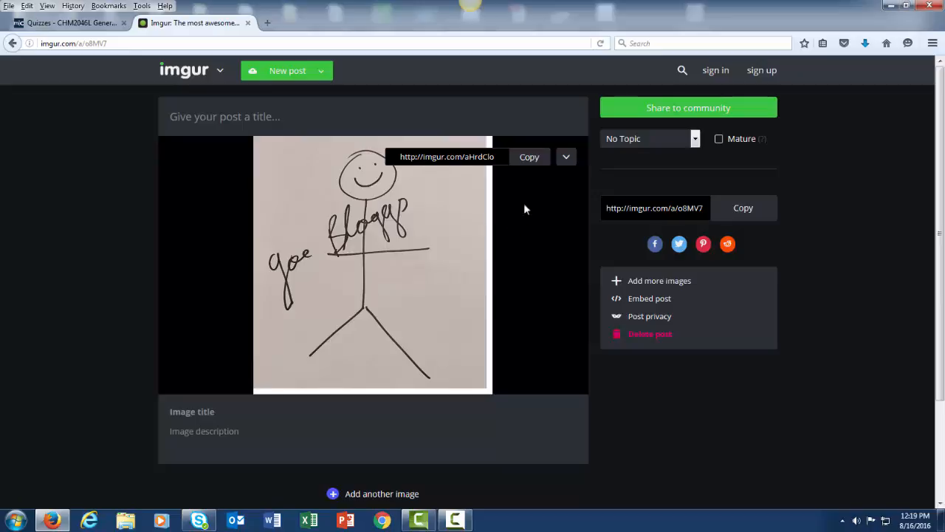
click(565, 157)
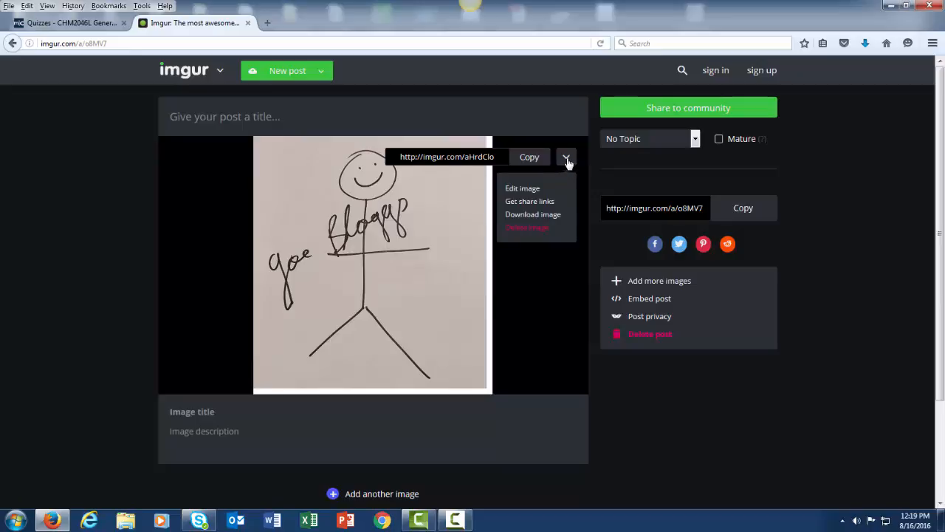
Resize the image to 700 pixels wide with proportions locked, apply and save it.
click(523, 187)
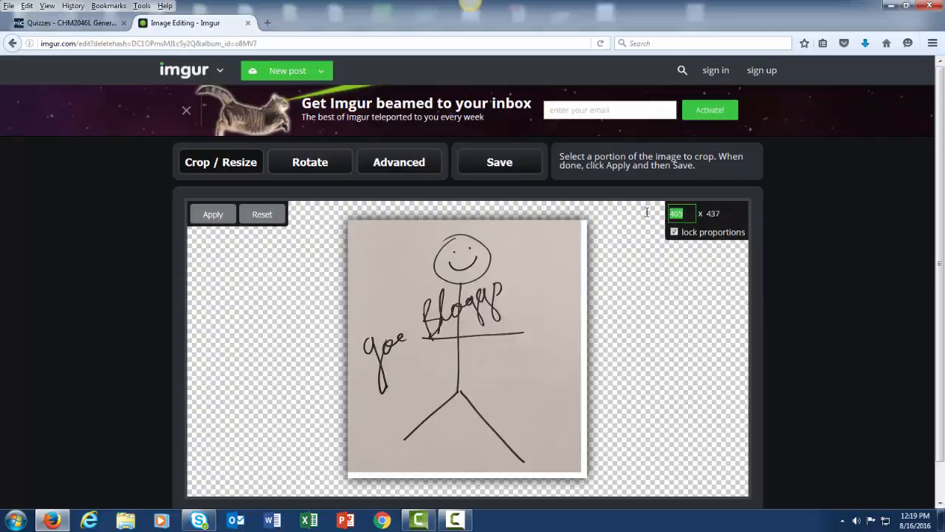
text(700)
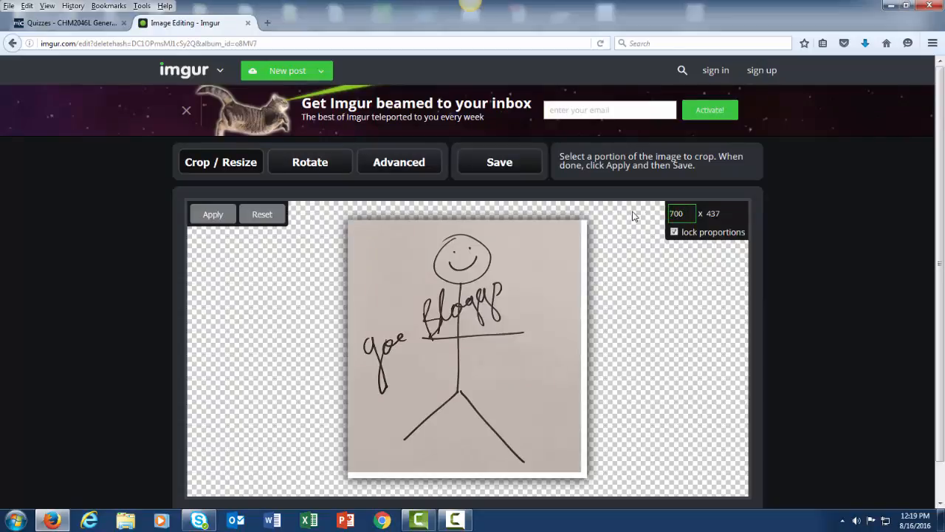
click(213, 215)
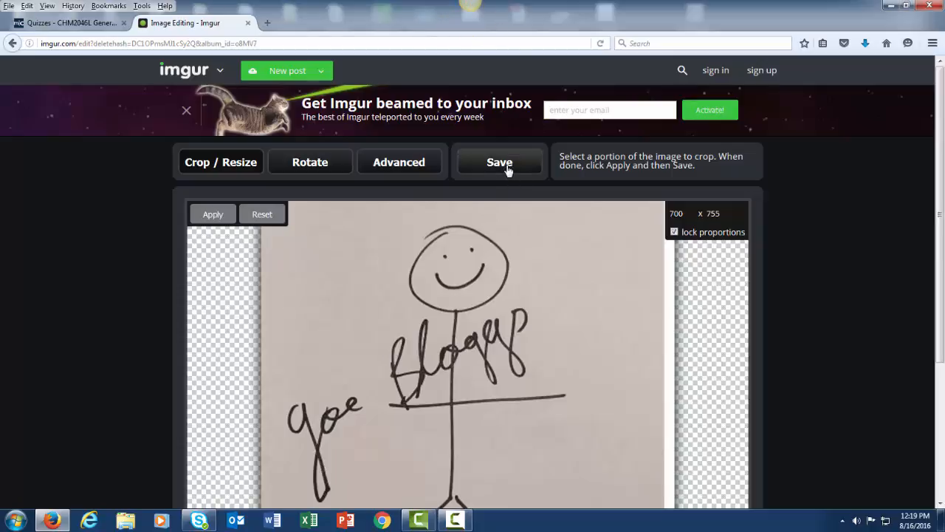
click(499, 160)
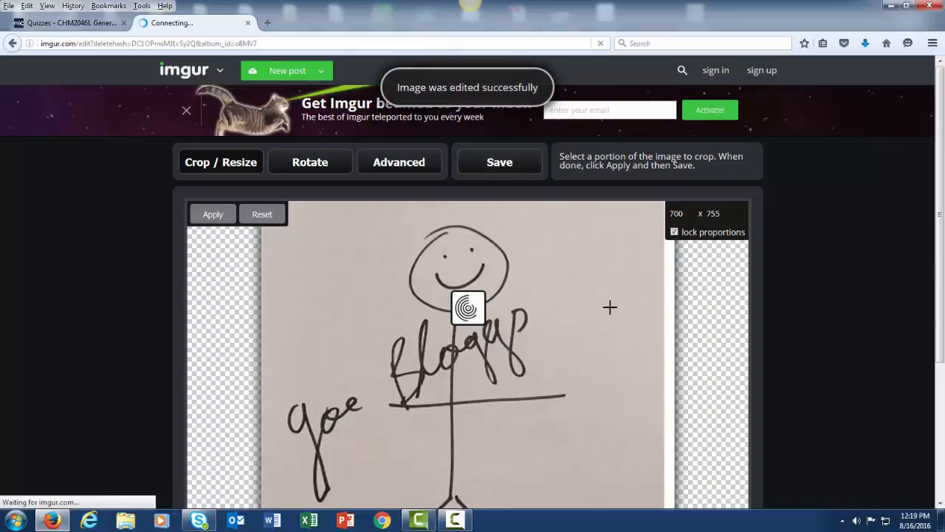
click(499, 161)
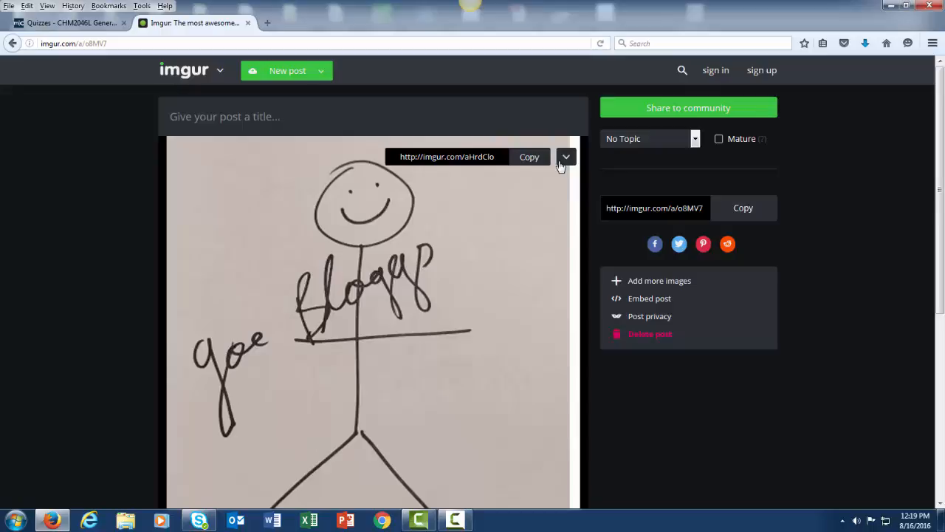
Get the resized image's BBCode (Forums) share link and return to the MyCourses quiz.
click(567, 157)
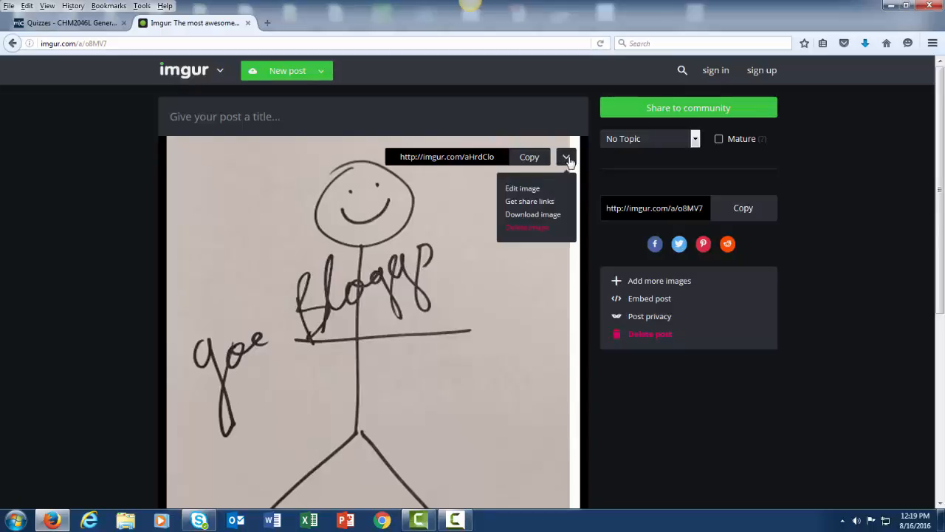
mouse_move(529, 201)
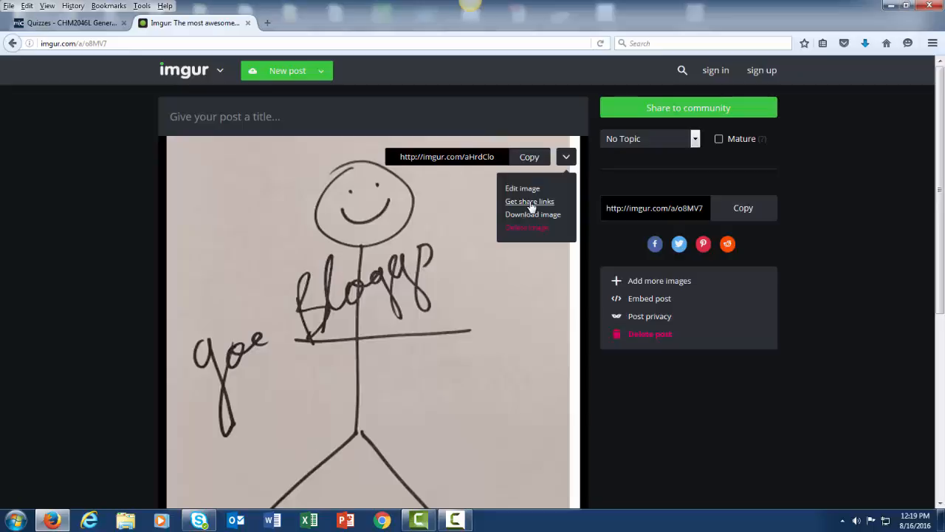
click(529, 200)
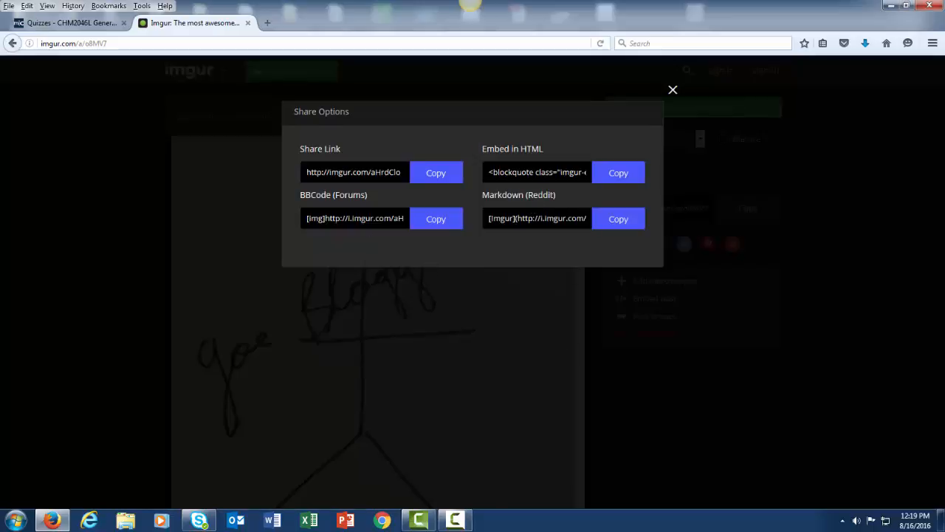
mouse_move(348, 207)
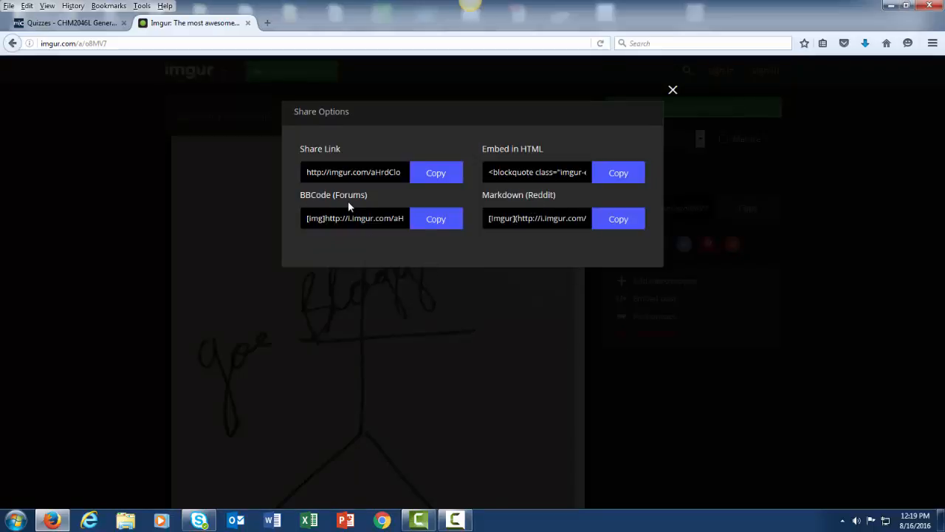
click(435, 218)
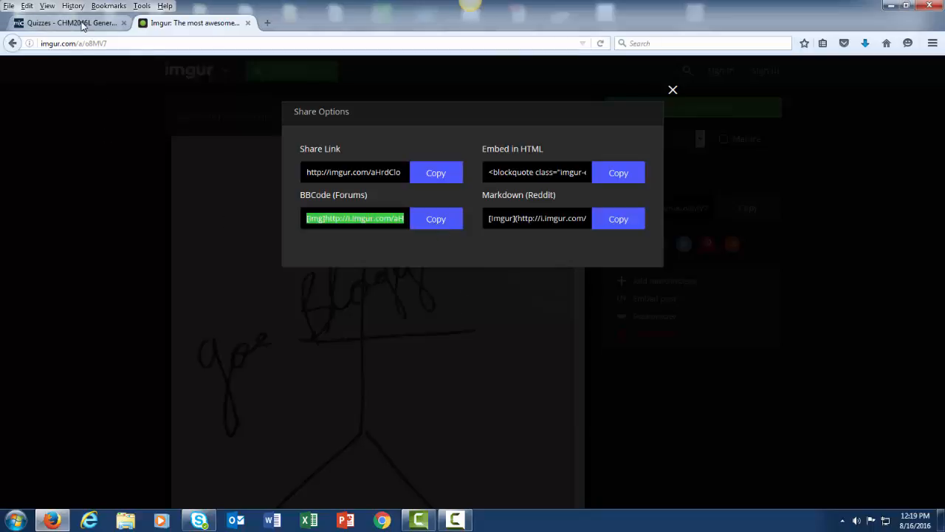
click(66, 24)
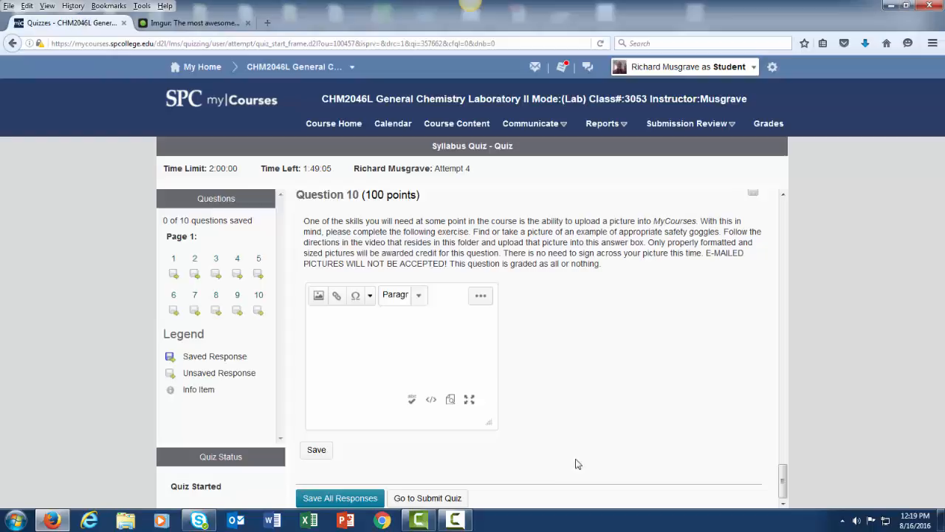
mouse_move(552, 452)
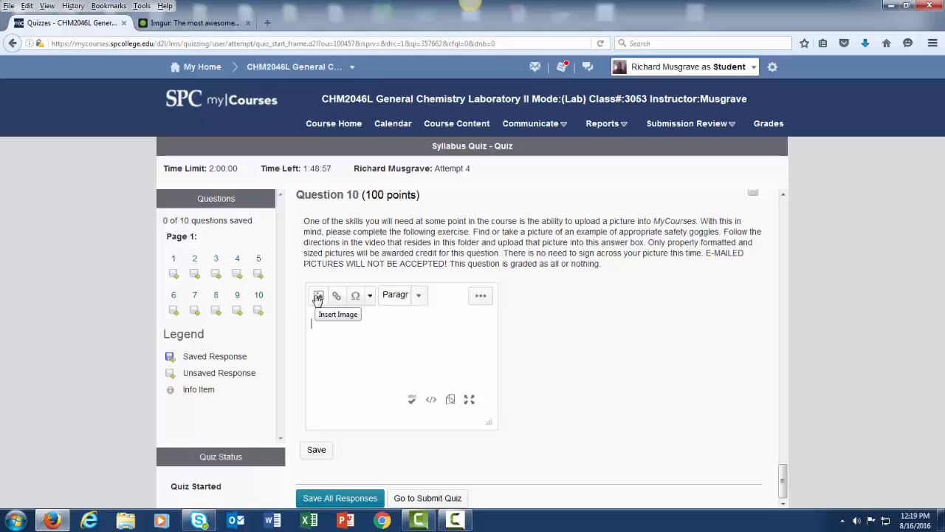
Start inserting an image into Question 10's answer, bringing up the Add a File dialog.
click(317, 295)
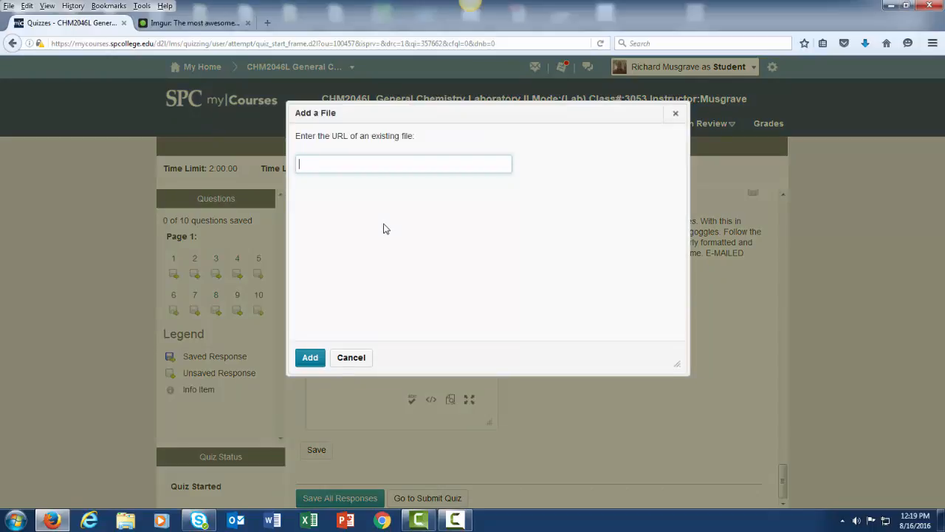
text([img]http://i.imgur.com/aHrdClo.png?1[/img])
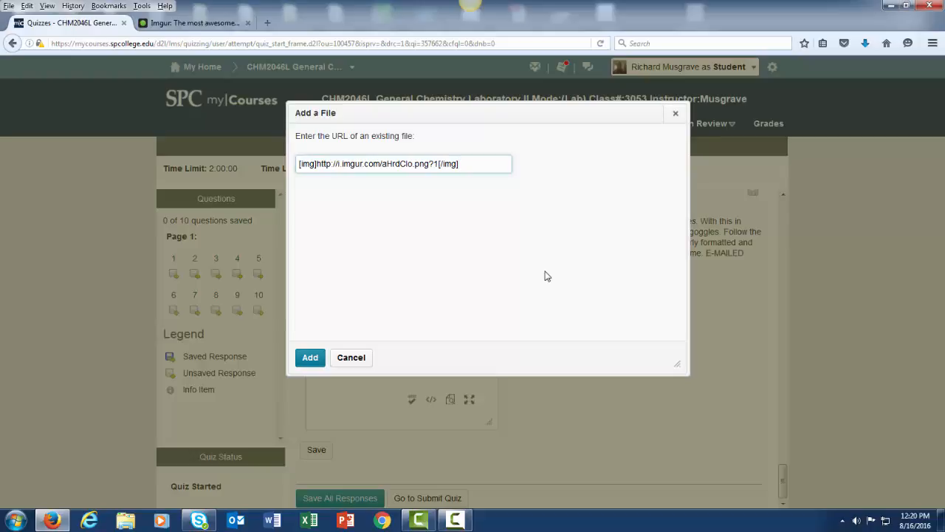
key(BackSpace)
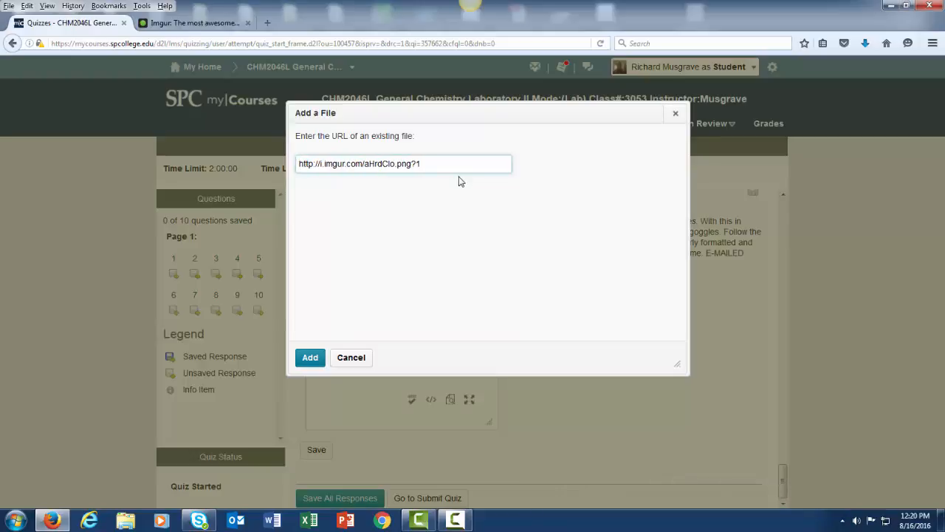
mouse_move(416, 317)
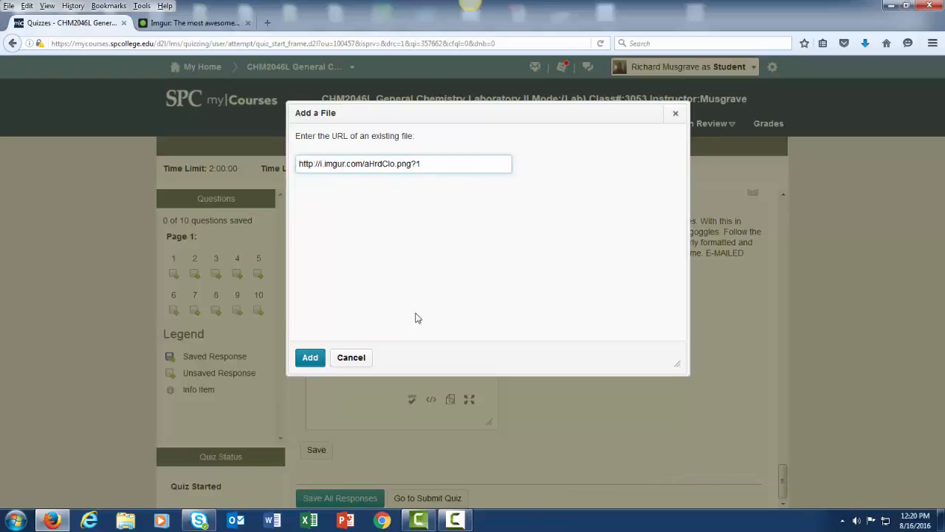
click(310, 358)
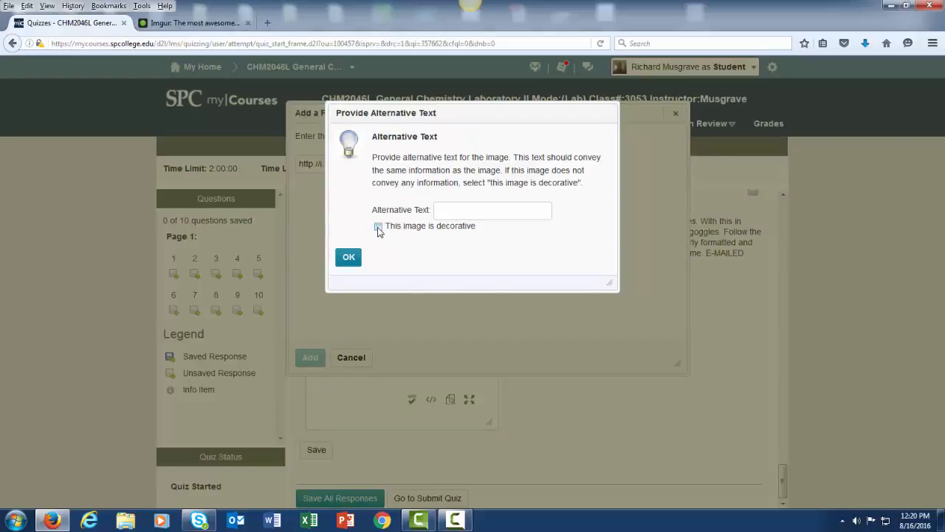
Mark the image as decorative and confirm so the drawing appears in Question 10's answer.
click(378, 226)
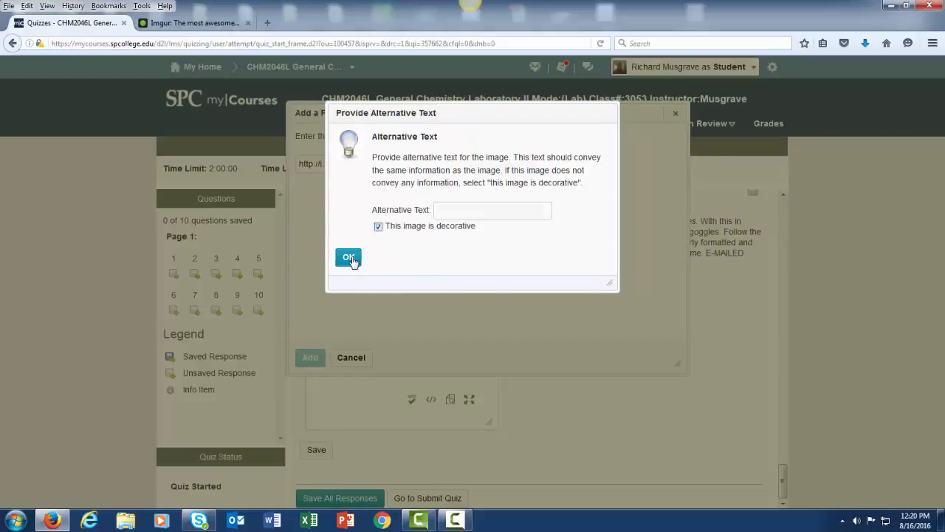
click(348, 257)
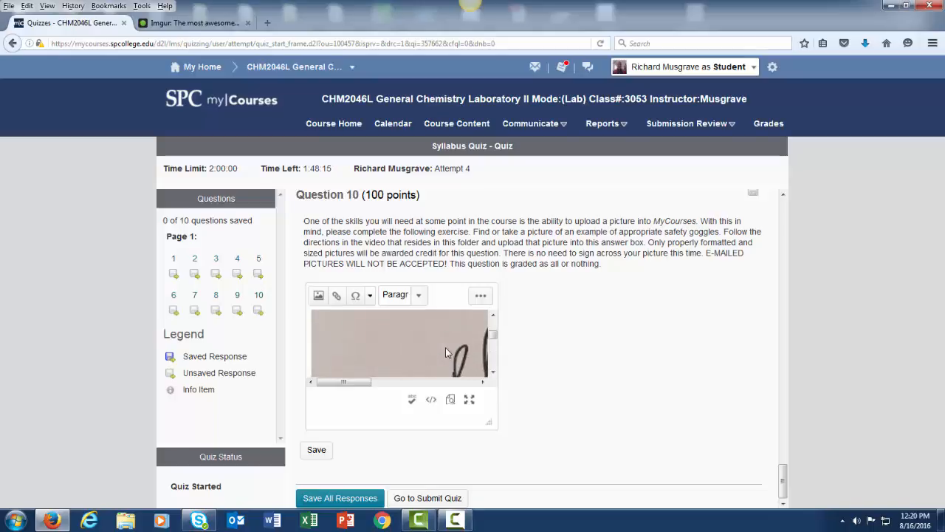
mouse_move(539, 356)
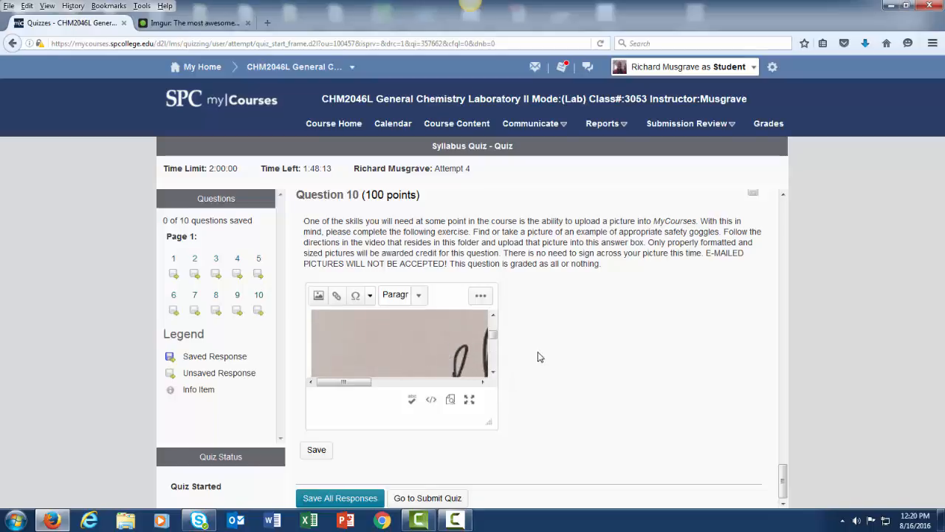